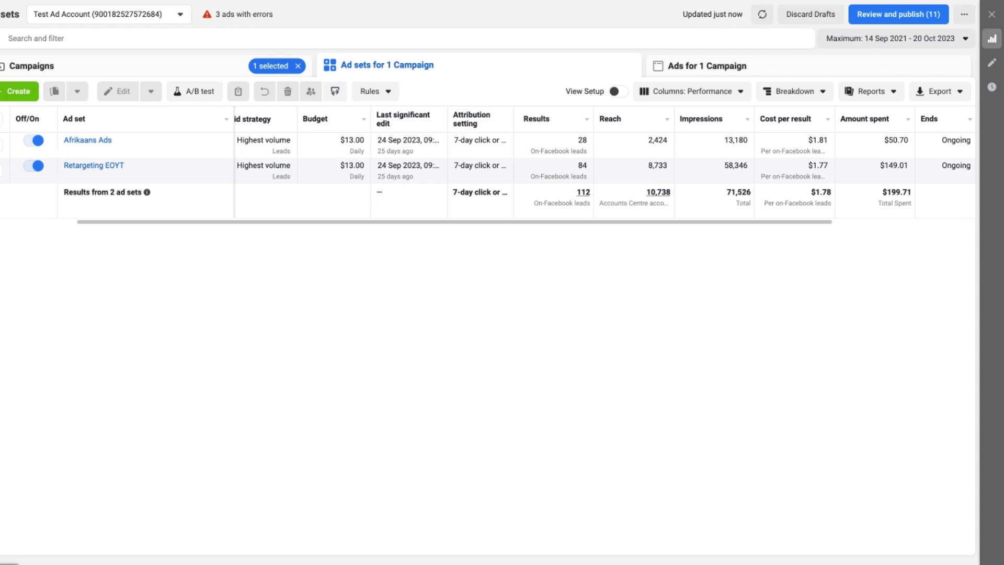
mouse_move(88, 154)
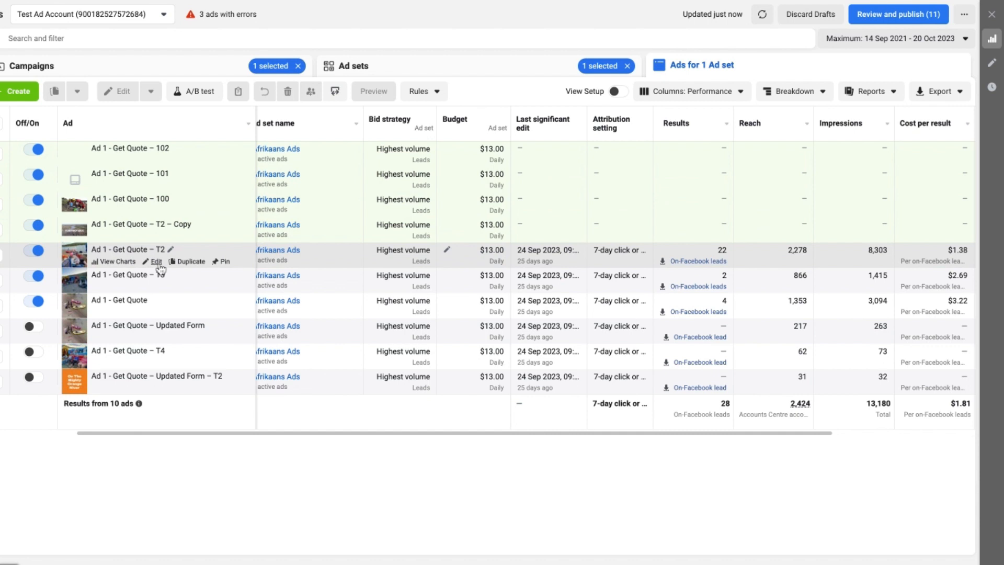
Open the ad 'Ad 1 - Get Quote – T2' in the edit form
left_click(155, 262)
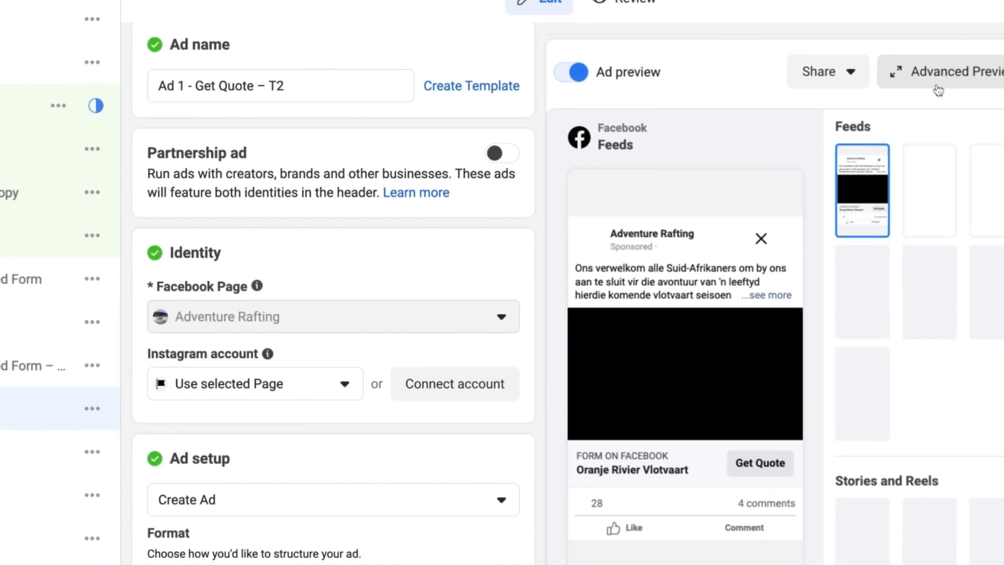
Open Advanced Preview and scroll through the Facebook and Instagram placement previews
left_click(952, 72)
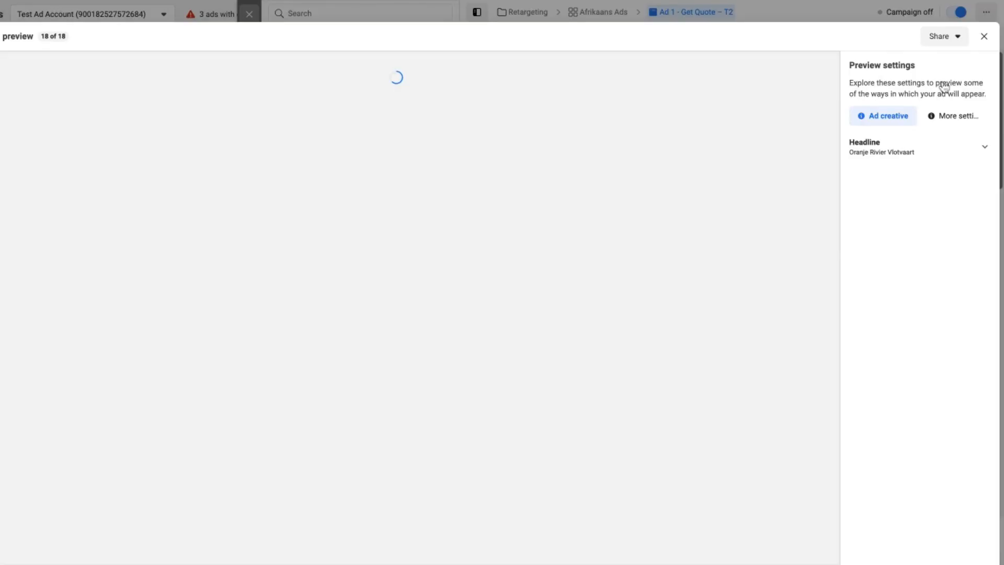
mouse_move(641, 109)
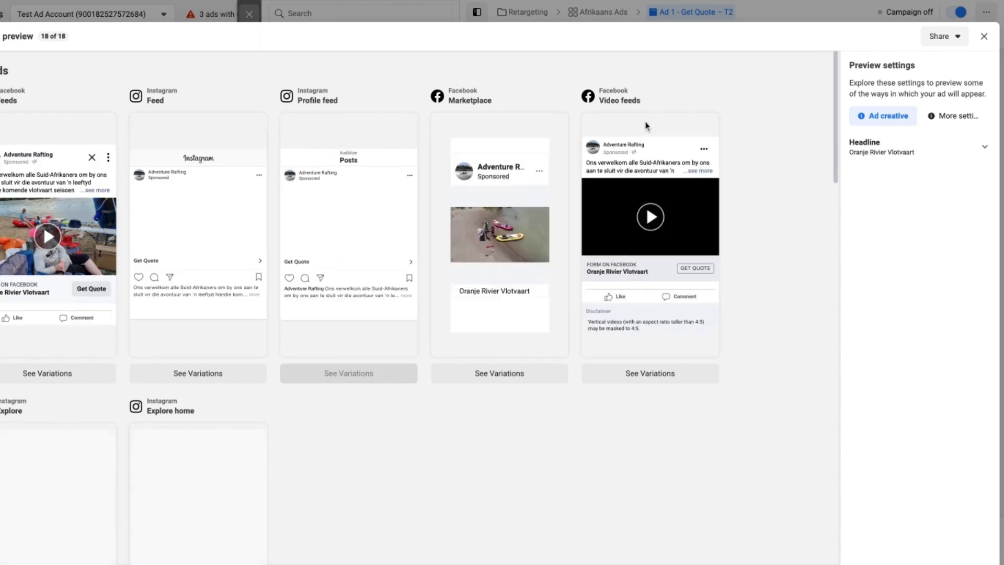
scroll("down", 3)
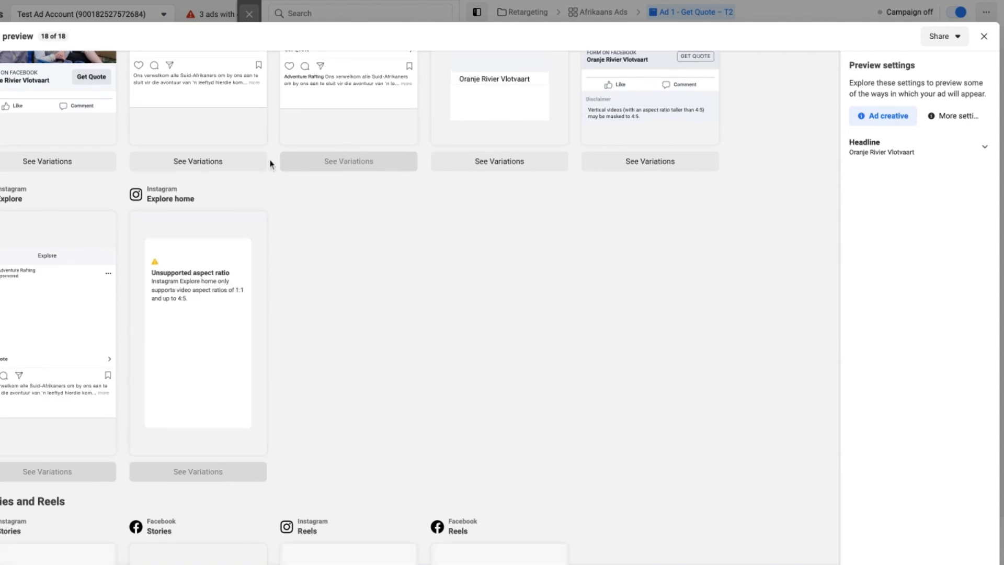
scroll("down", 3)
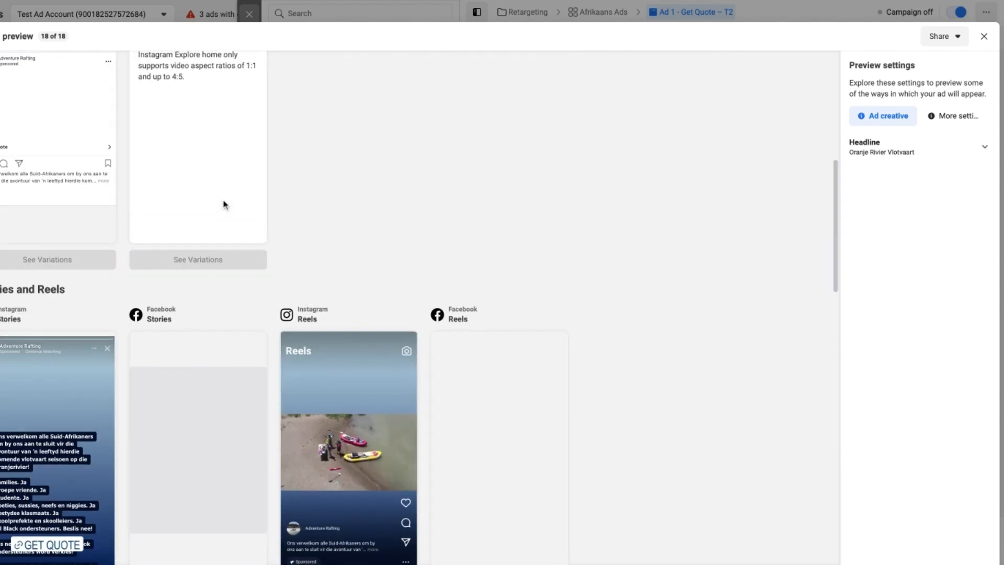
scroll("down", 3)
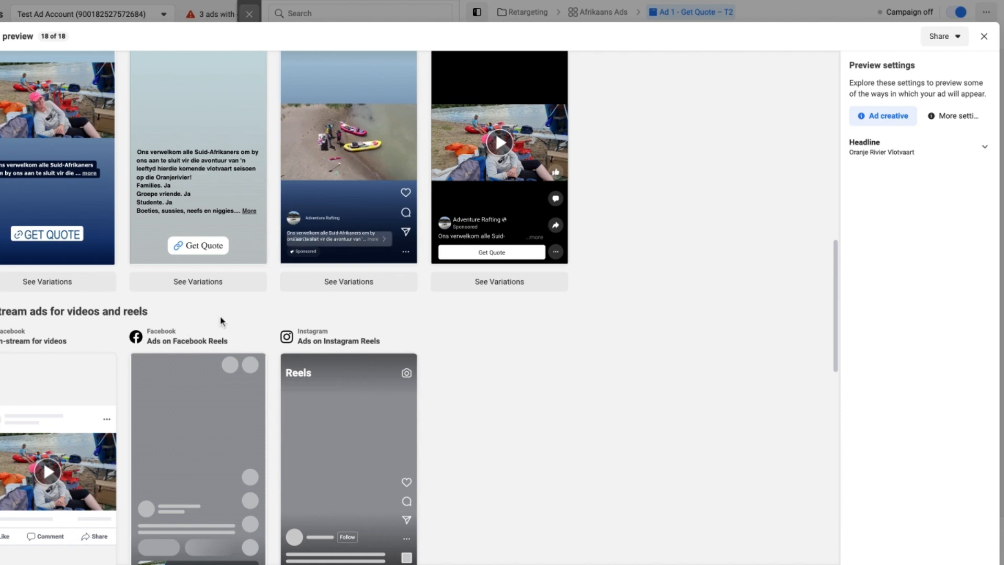
scroll("down", 3)
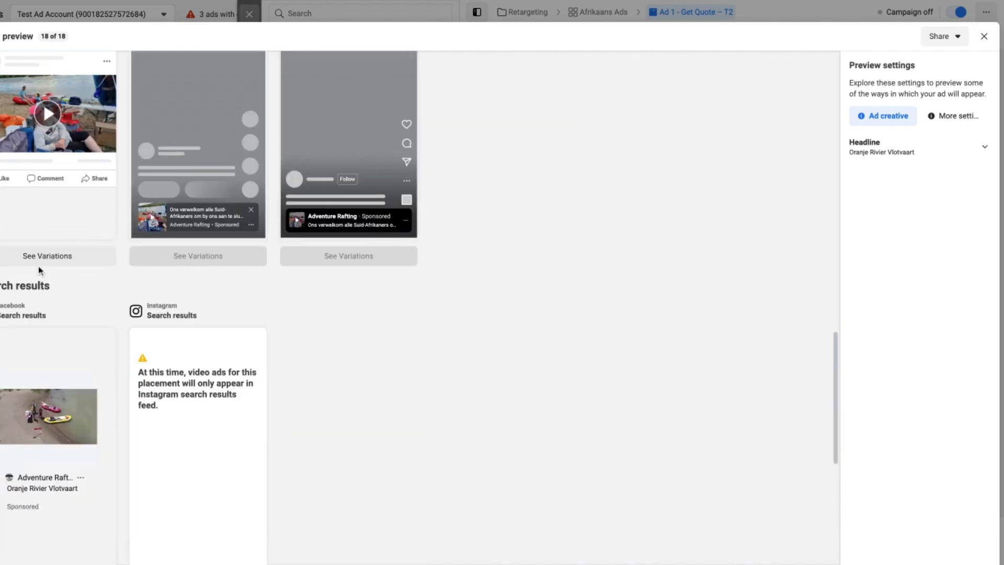
scroll("down", 3)
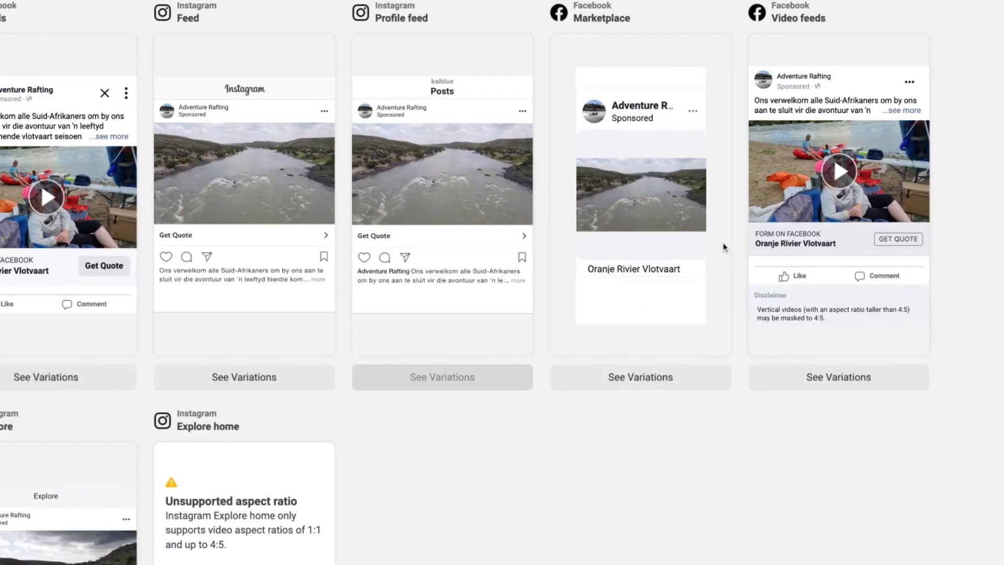
scroll("down", 3)
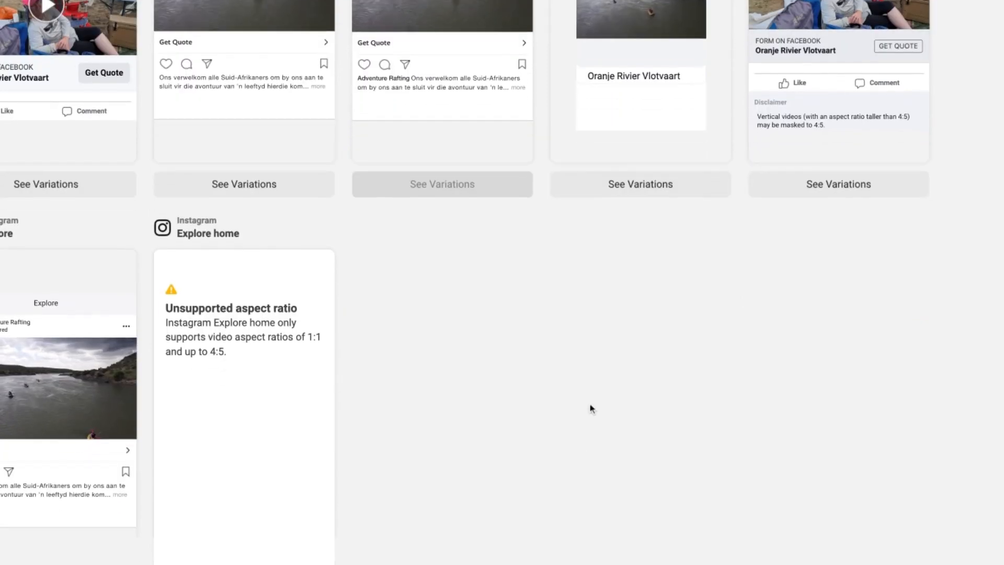
scroll("down", 3)
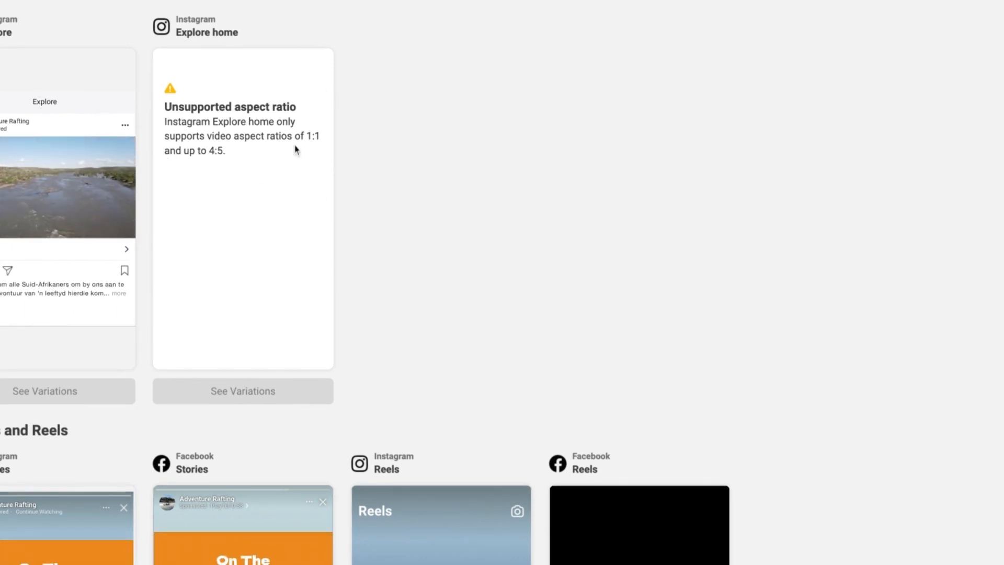
scroll("down", 3)
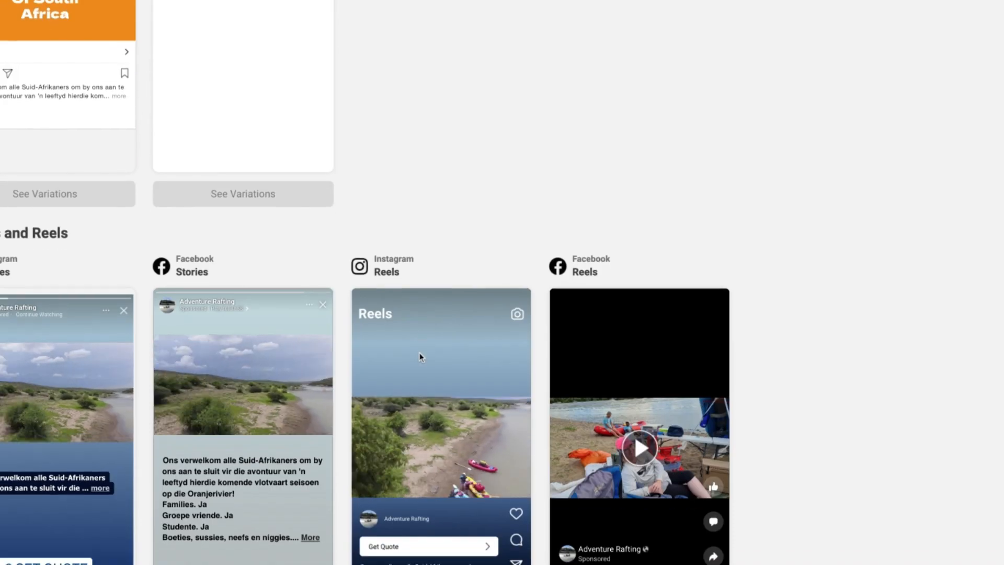
scroll("down", 3)
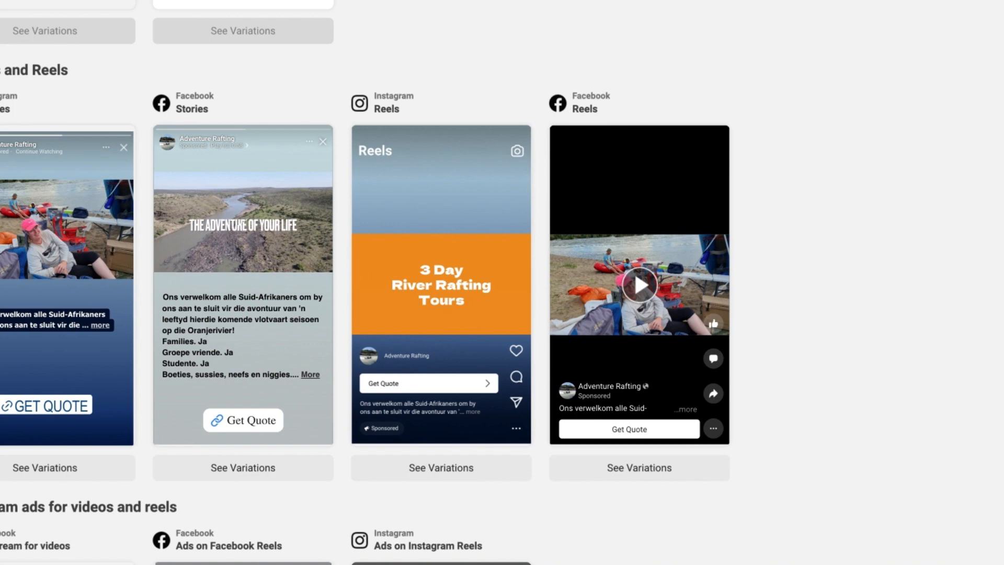
scroll("down", 3)
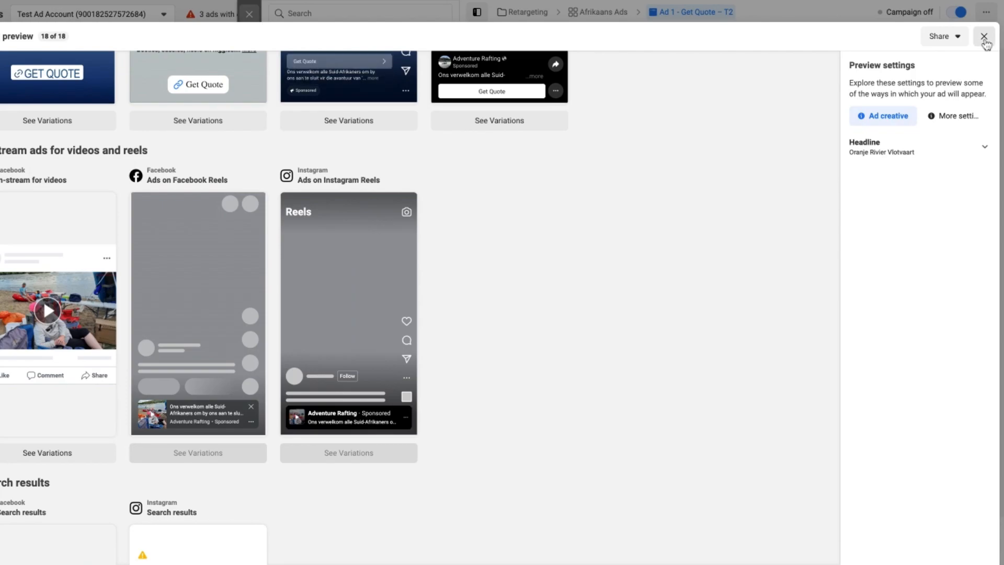
left_click(985, 36)
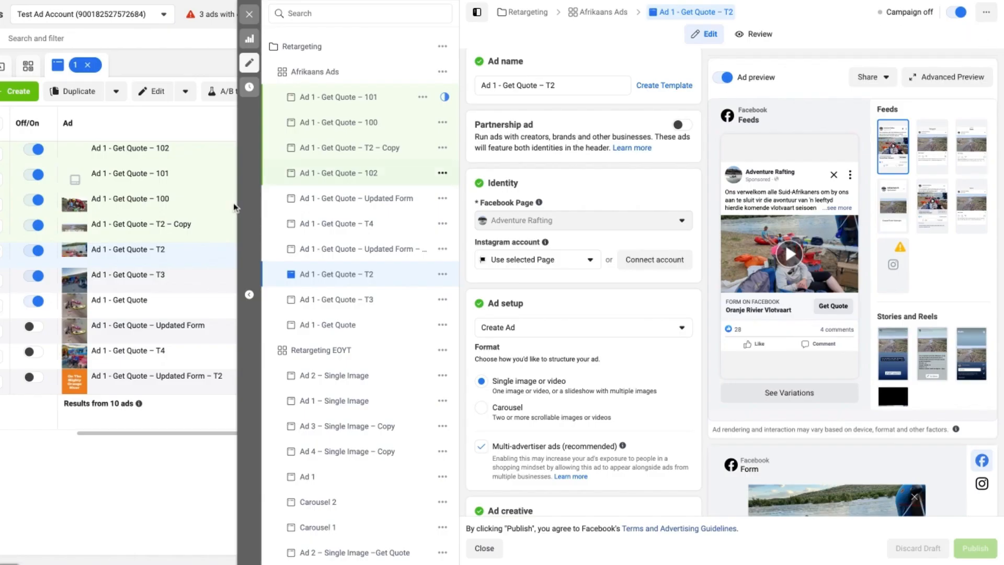
mouse_move(157, 260)
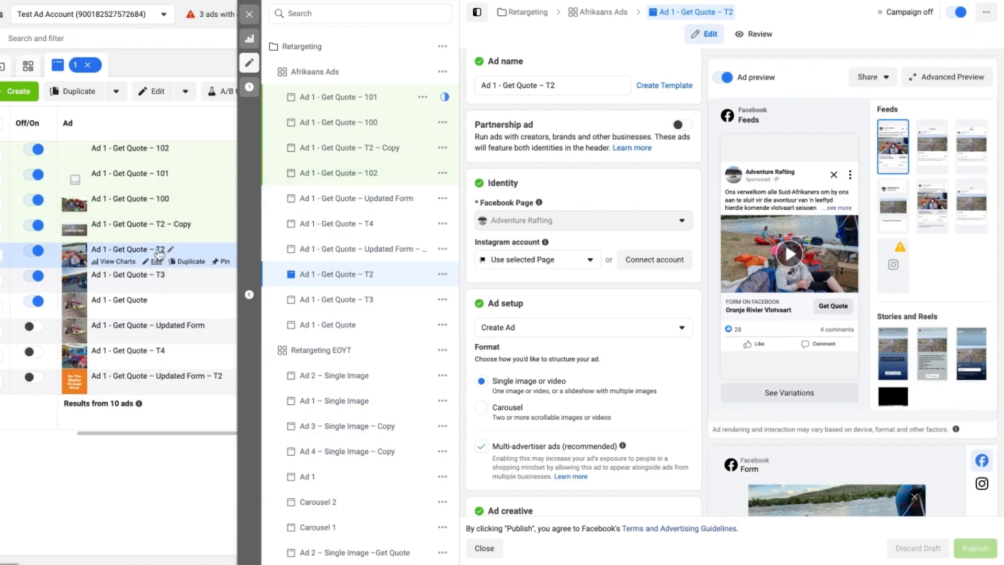
mouse_move(939, 88)
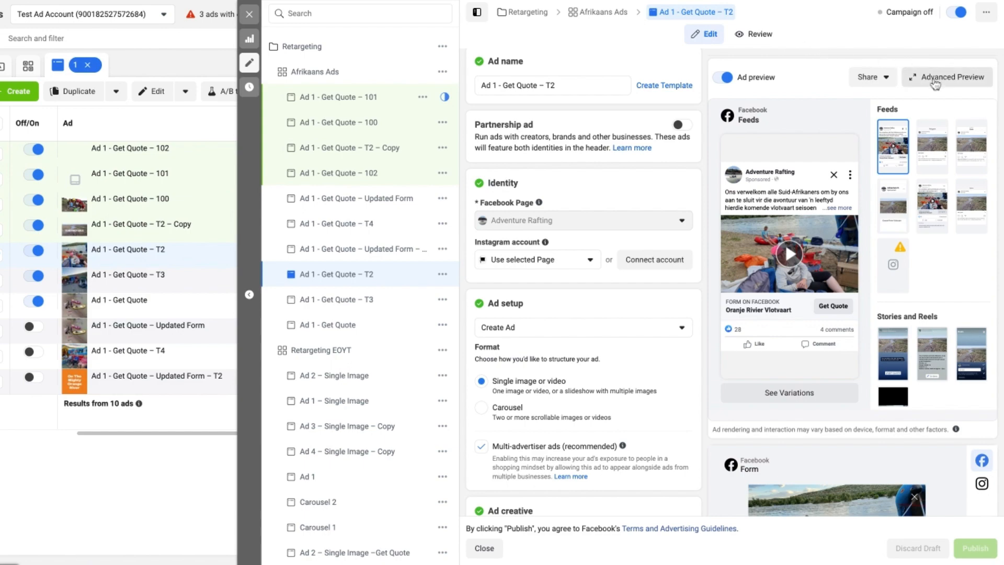
left_click(954, 77)
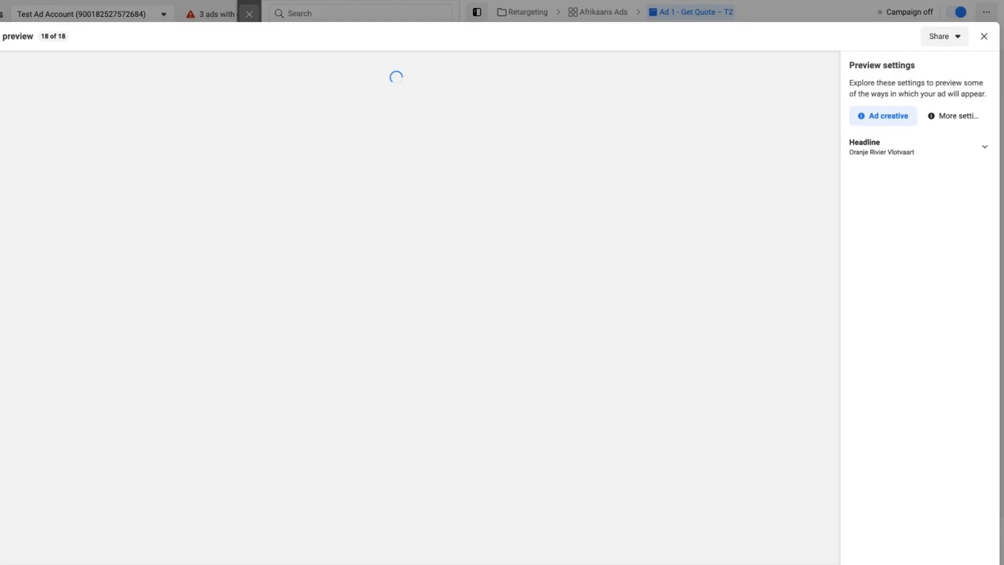
mouse_move(651, 70)
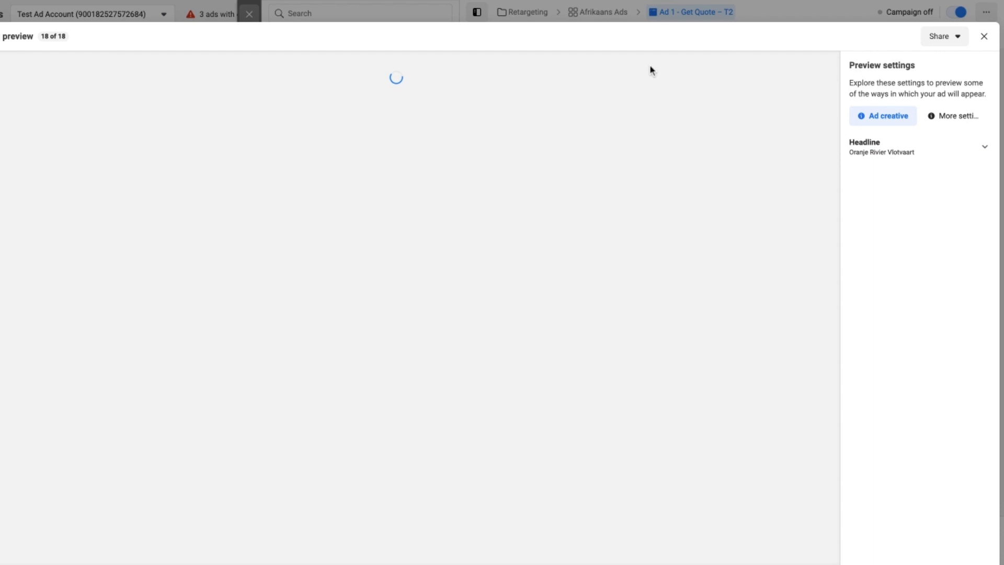